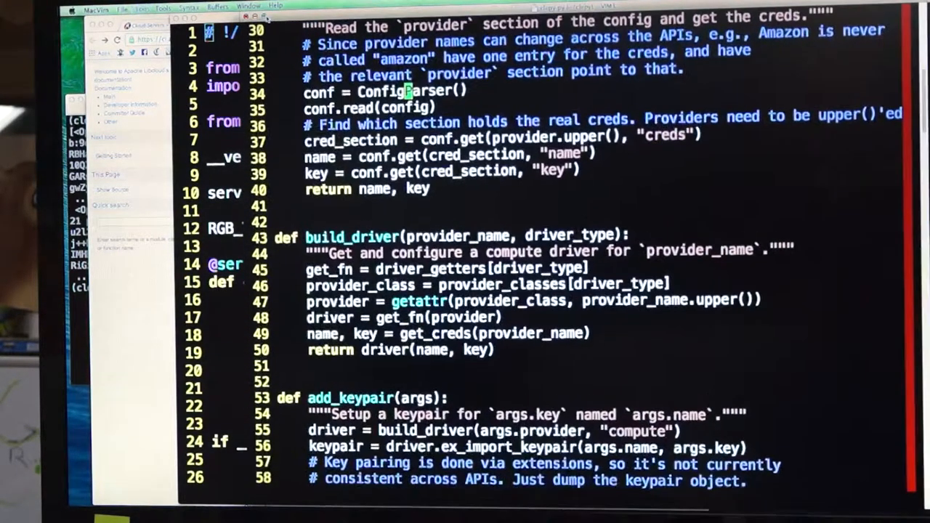
{"action": "scroll", "scroll_direction": "up", "scroll_amount": 3}
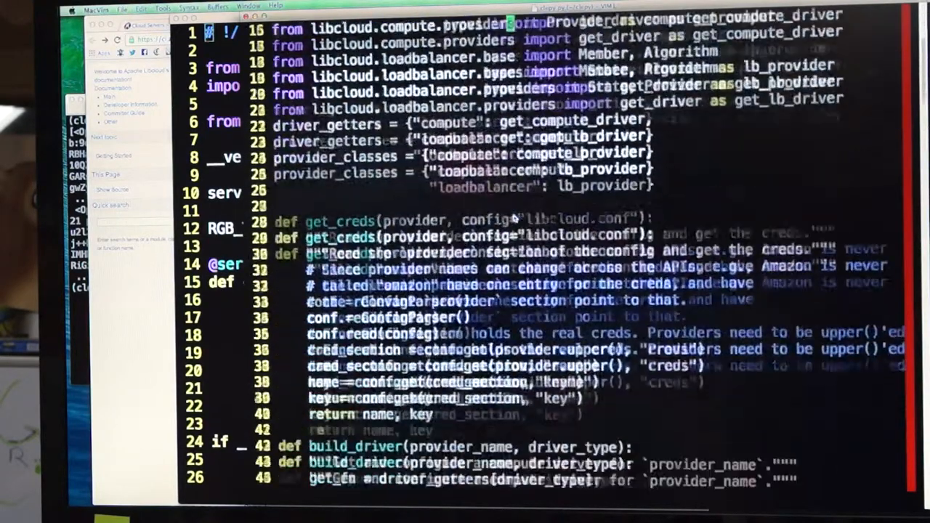